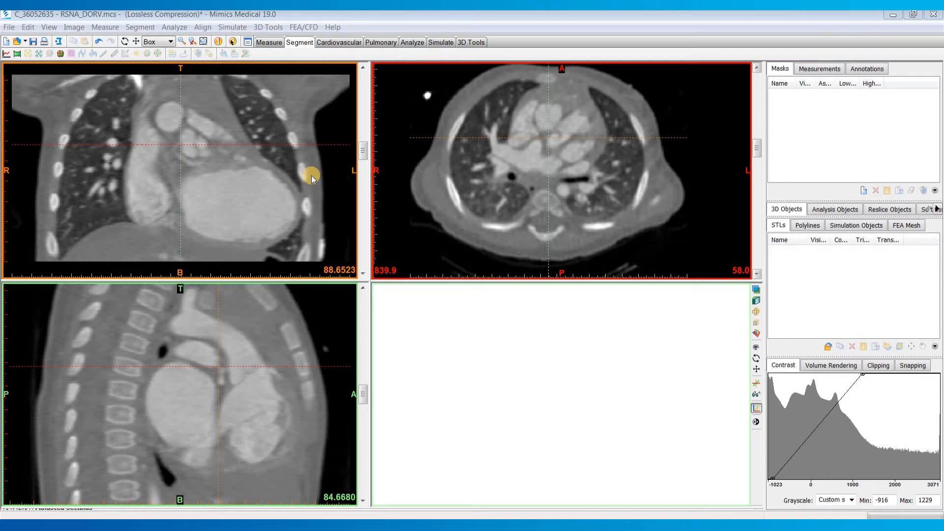
Open the Segment menu to reveal the Cardiovascular CT Heart option
{"action": "left_click", "coordinate": [139, 27]}
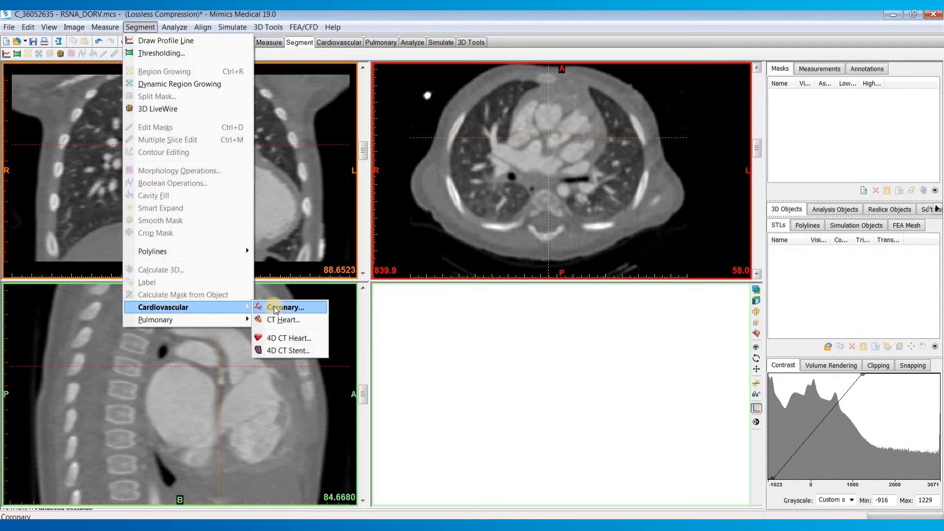
{"action": "mouse_move", "coordinate": [283, 319]}
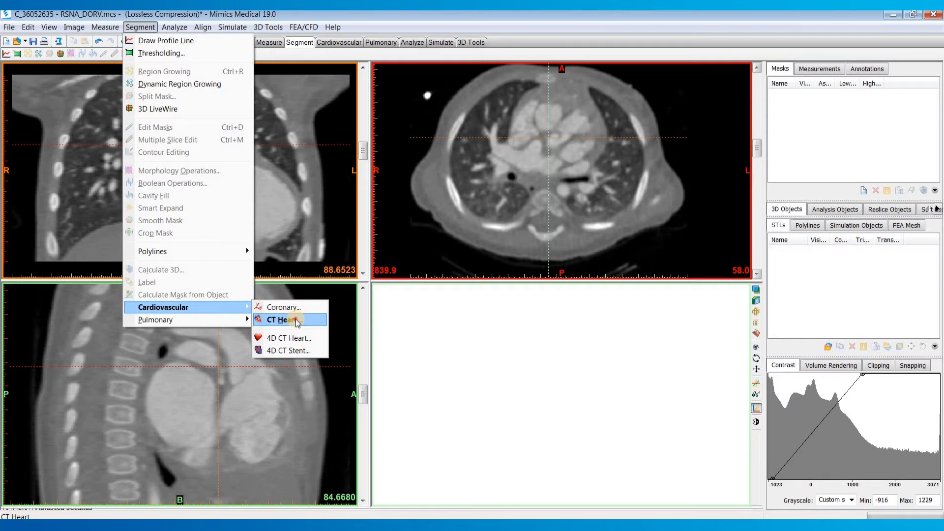
Launch CT Heart segmentation and narrow the red bounding box around the heart
{"action": "left_click", "coordinate": [280, 319]}
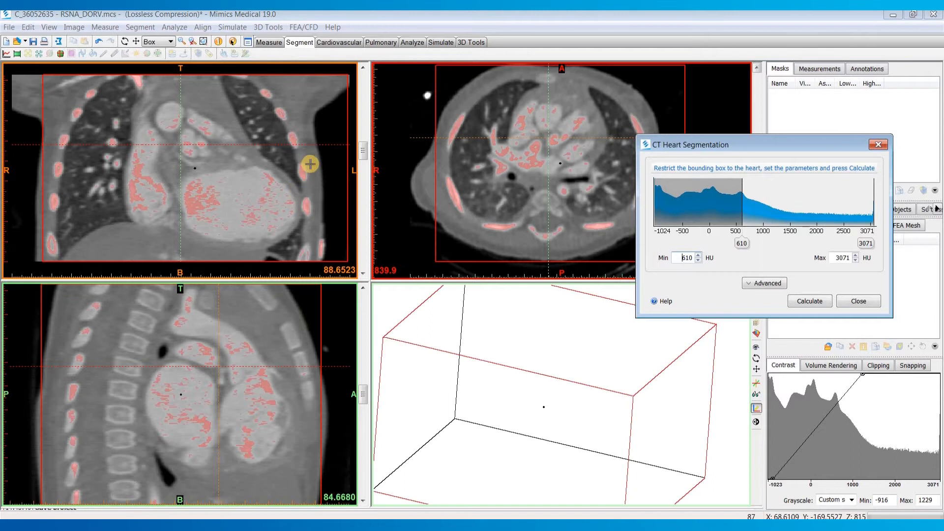
{"action": "mouse_move", "coordinate": [347, 120]}
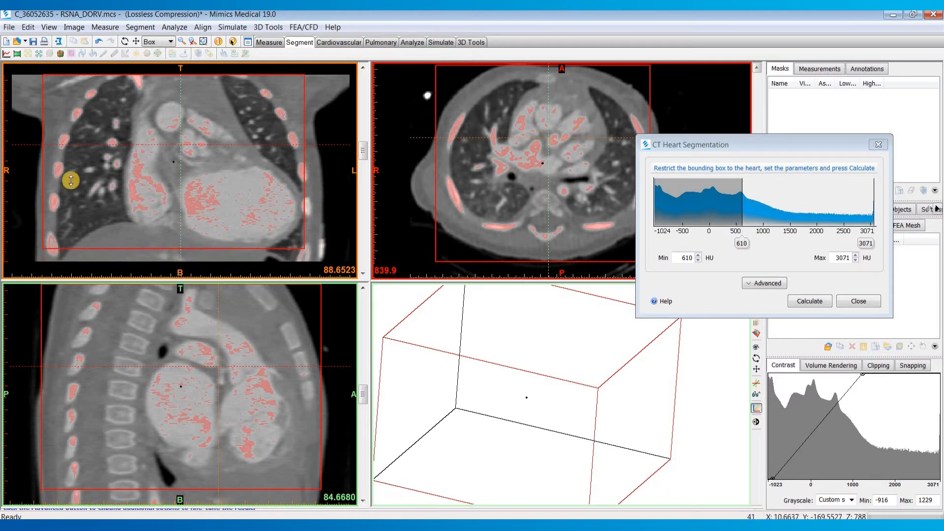
{"action": "left_click_drag", "start_coordinate": [71, 181], "coordinate": [84, 161]}
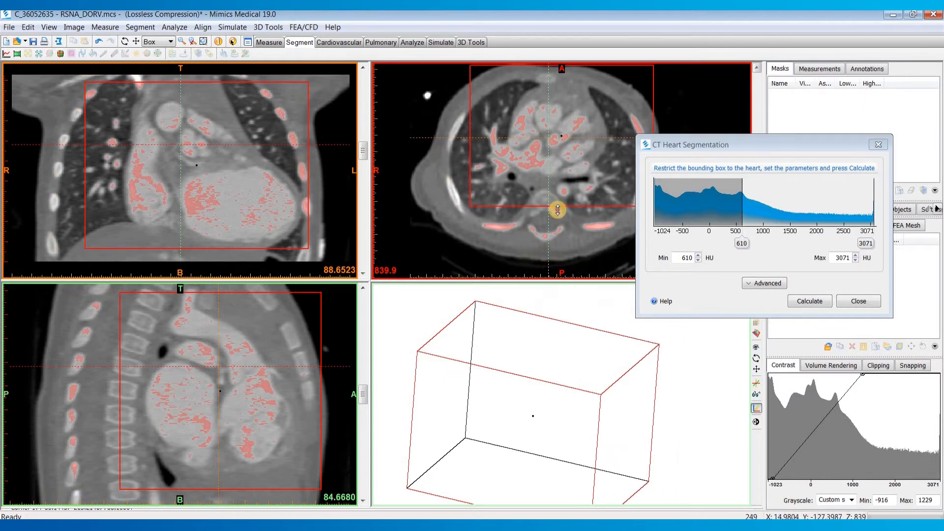
{"action": "left_click_drag", "start_coordinate": [557, 211], "coordinate": [588, 78]}
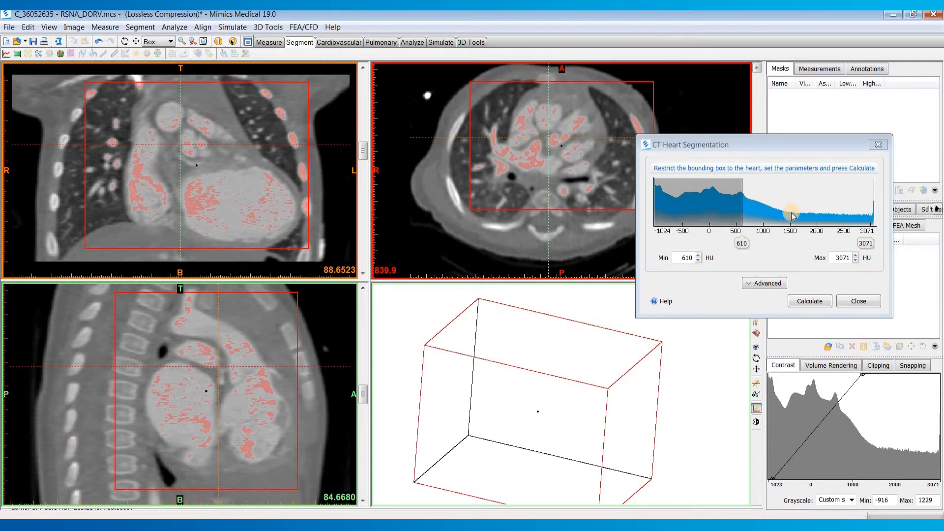
Drag the Min threshold slider down through 583 and 454 HU, settling at 427 HU
{"action": "left_click_drag", "start_coordinate": [792, 215], "coordinate": [741, 207]}
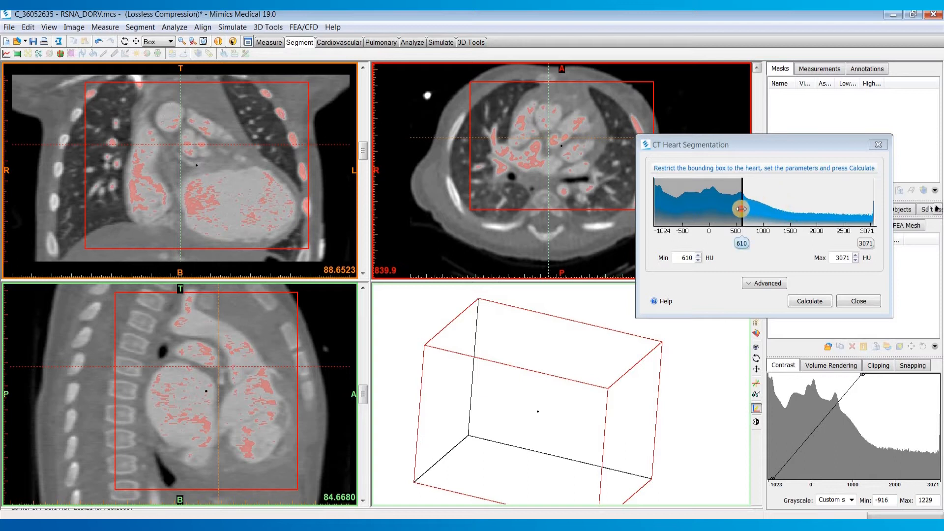
{"action": "left_click_drag", "start_coordinate": [741, 207], "coordinate": [730, 208]}
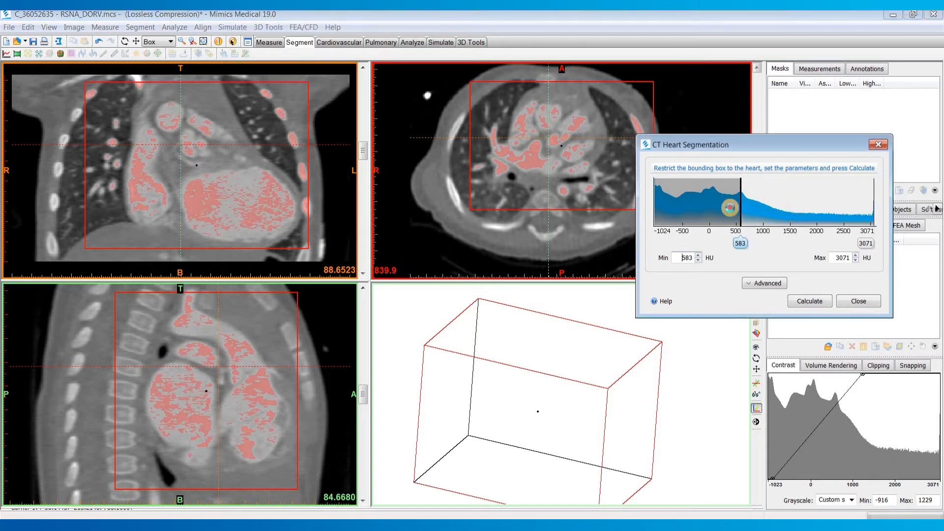
{"action": "left_click_drag", "start_coordinate": [730, 207], "coordinate": [731, 207]}
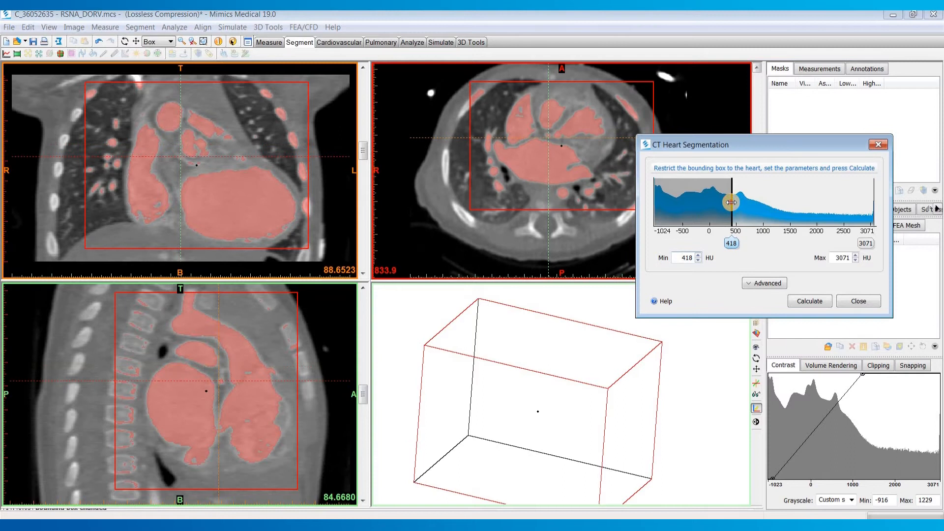
{"action": "left_click_drag", "start_coordinate": [730, 202], "coordinate": [733, 201]}
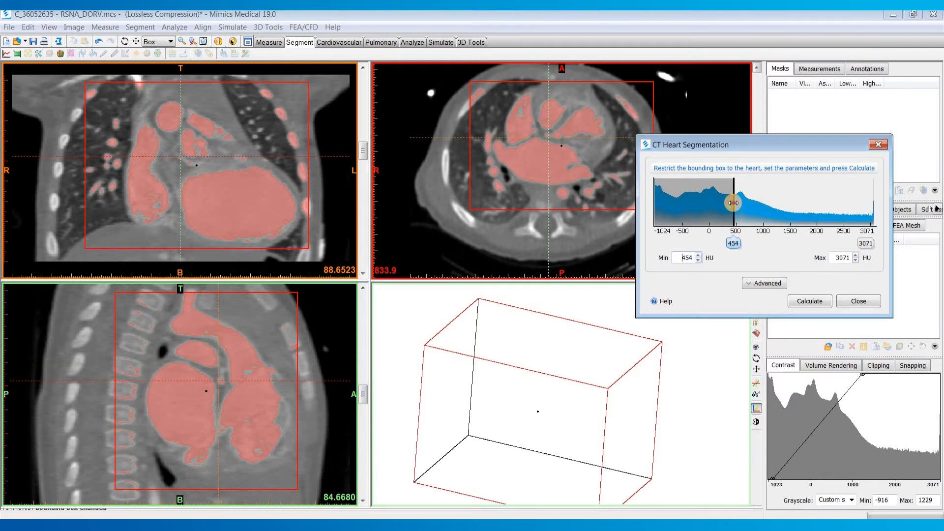
{"action": "left_click_drag", "start_coordinate": [733, 203], "coordinate": [750, 223]}
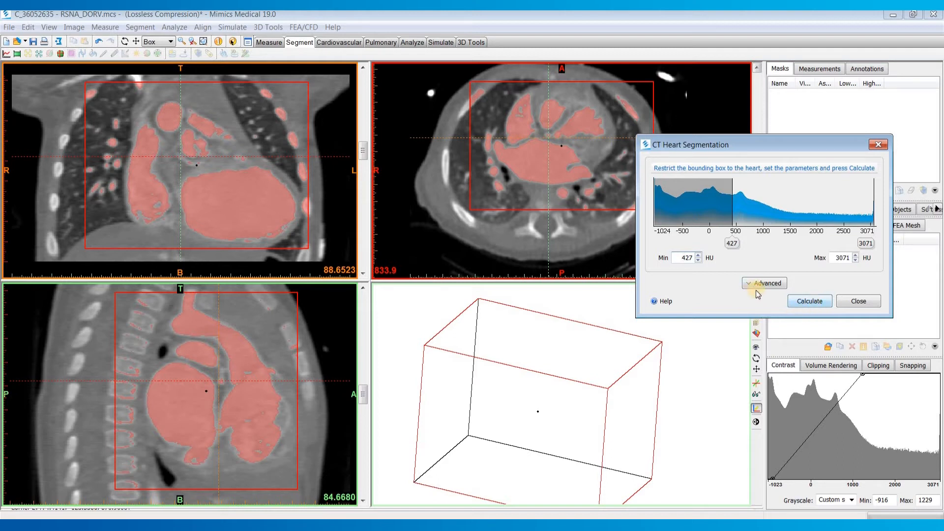
Under Advanced, place radius-10 seed points in the left atrium and left ventricle
{"action": "left_click", "coordinate": [764, 283]}
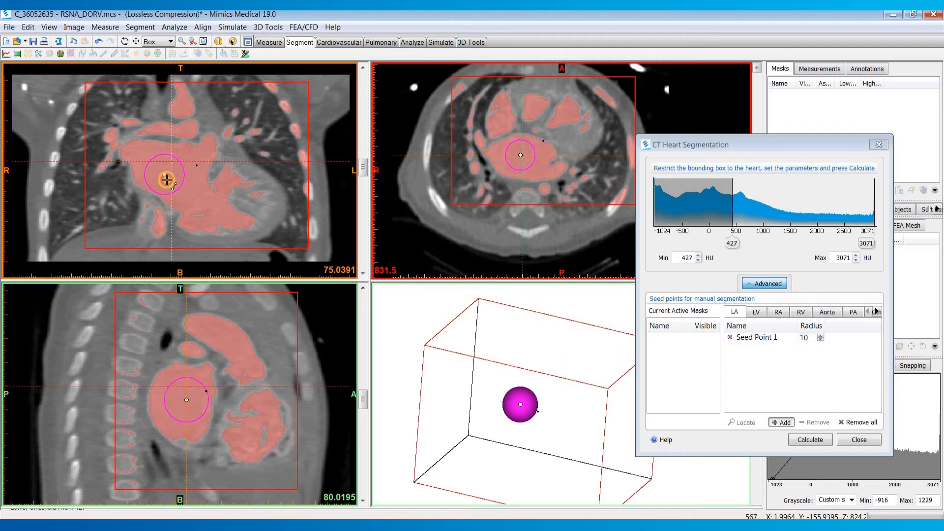
{"action": "left_click_drag", "start_coordinate": [166, 178], "coordinate": [180, 190]}
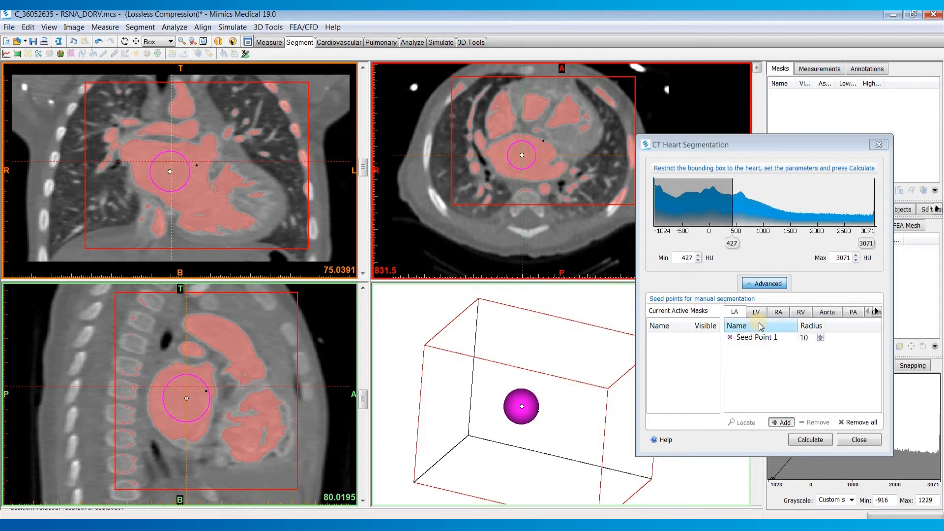
{"action": "left_click", "coordinate": [755, 311]}
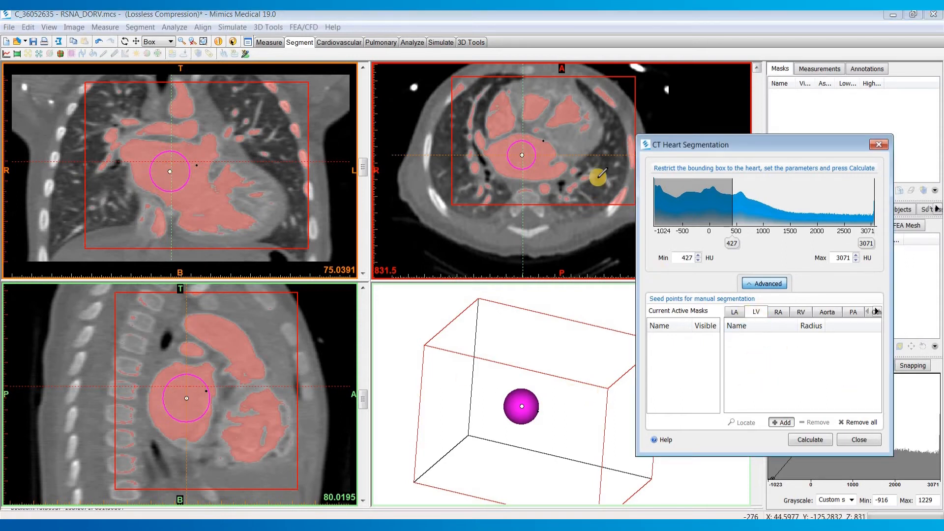
{"action": "scroll", "scroll_direction": "down", "scroll_amount": 3}
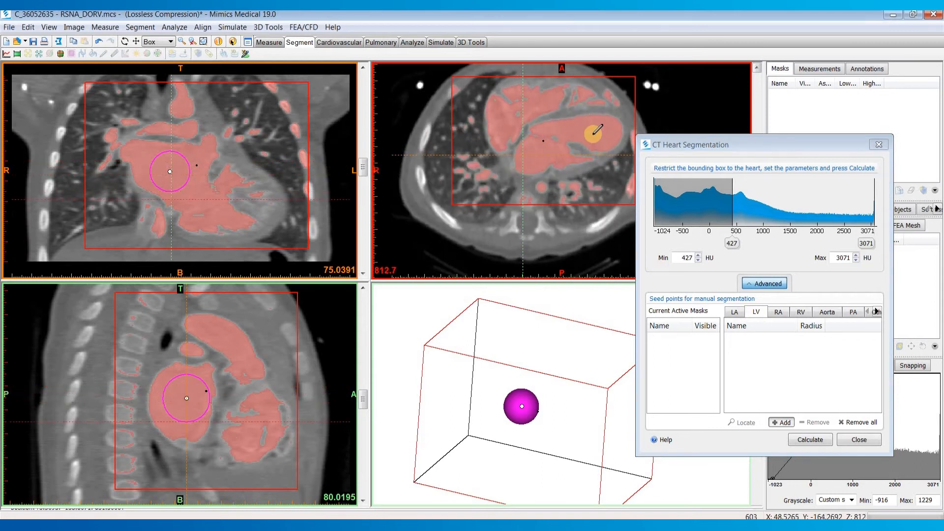
{"action": "scroll", "scroll_direction": "down", "scroll_amount": 3}
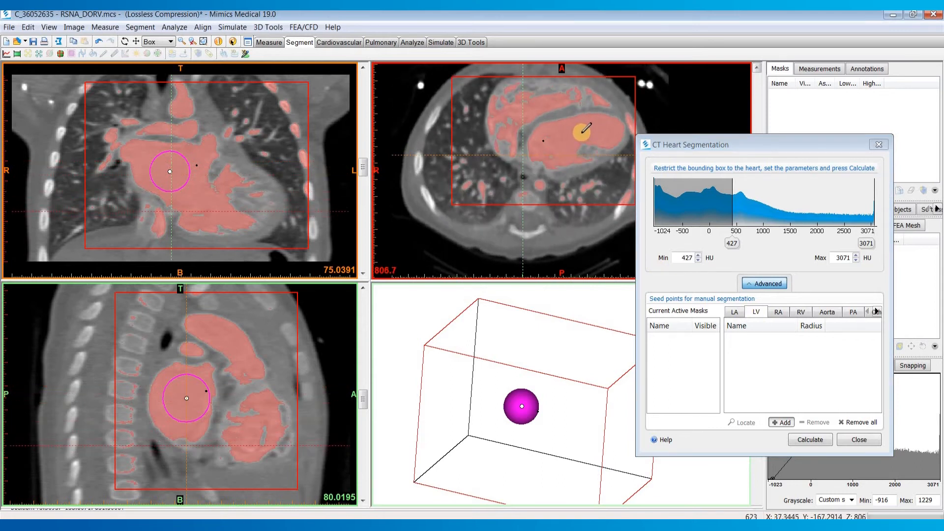
{"action": "left_click", "coordinate": [581, 134]}
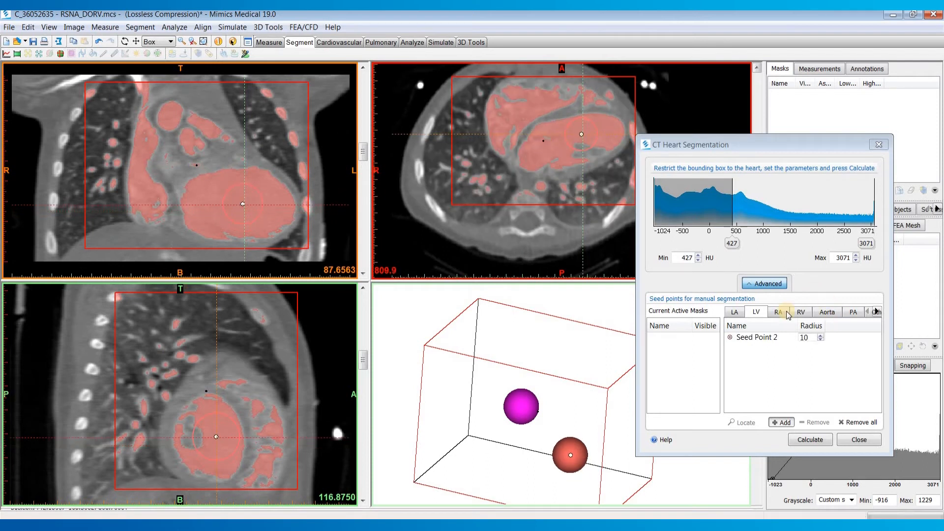
Seed the right atrium (radius 7) and right ventricle (radius 10), then reach the Aorta tab
{"action": "left_click", "coordinate": [778, 312]}
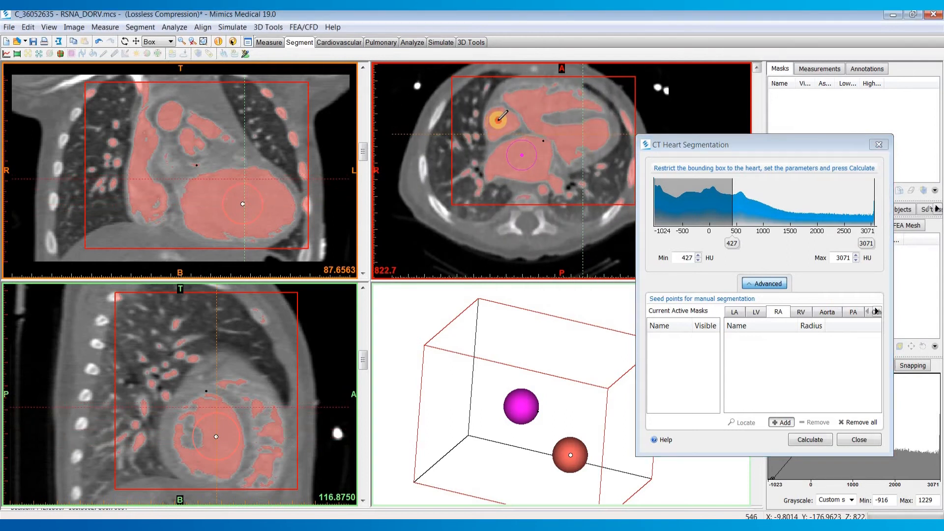
{"action": "left_click", "coordinate": [142, 180]}
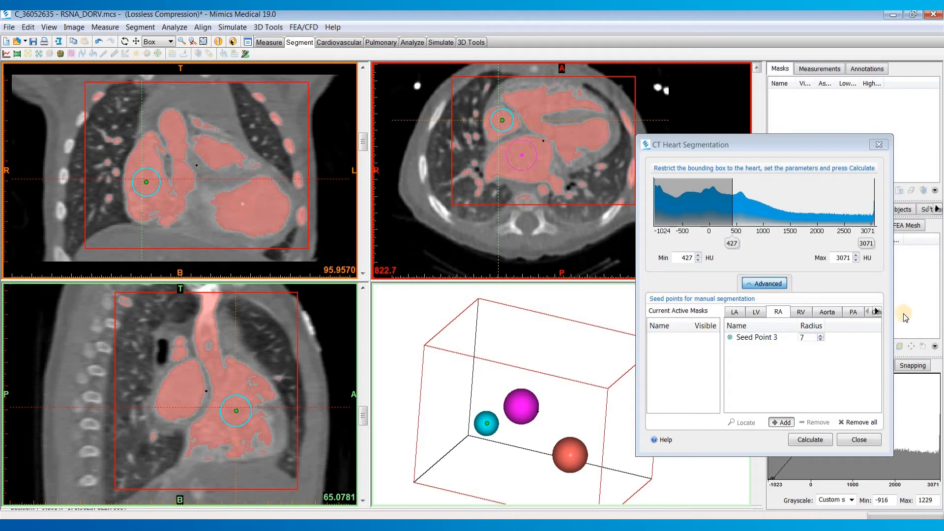
{"action": "left_click", "coordinate": [800, 311]}
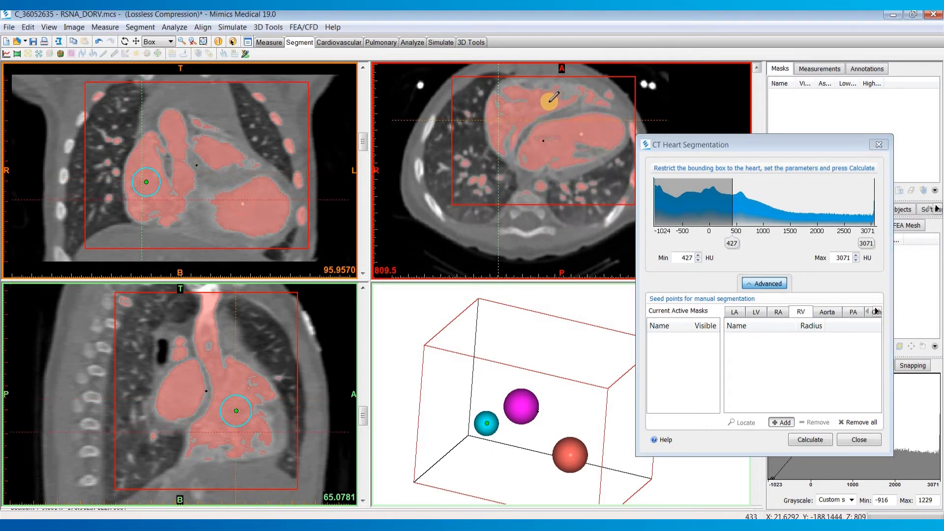
{"action": "left_click", "coordinate": [552, 100]}
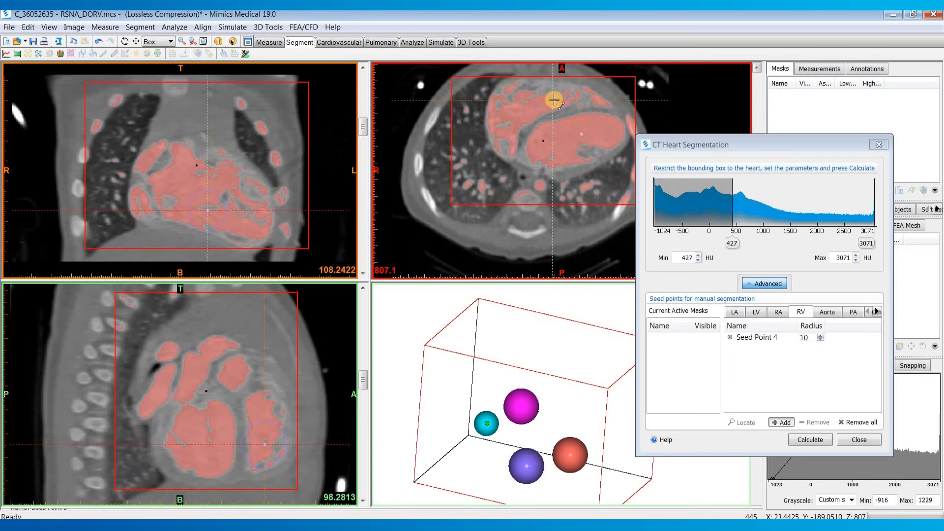
{"action": "left_click", "coordinate": [820, 340]}
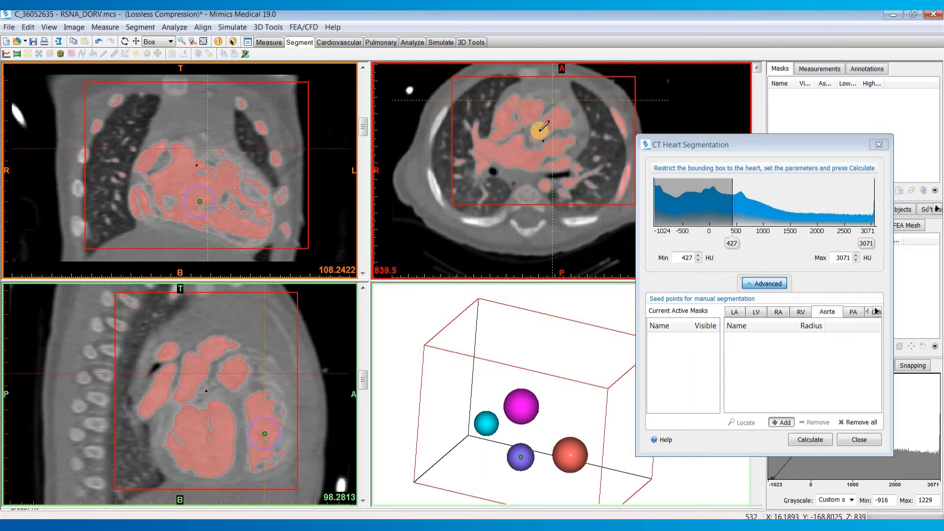
{"action": "scroll", "scroll_direction": "down", "scroll_amount": 3}
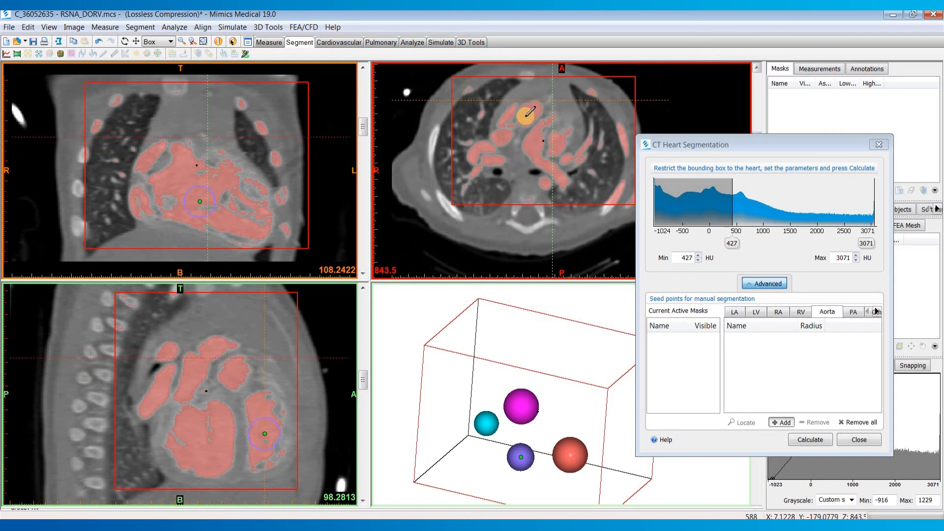
Place two aorta seeds and three pulmonary artery seeds in the trunk and branches
{"action": "left_click", "coordinate": [534, 110]}
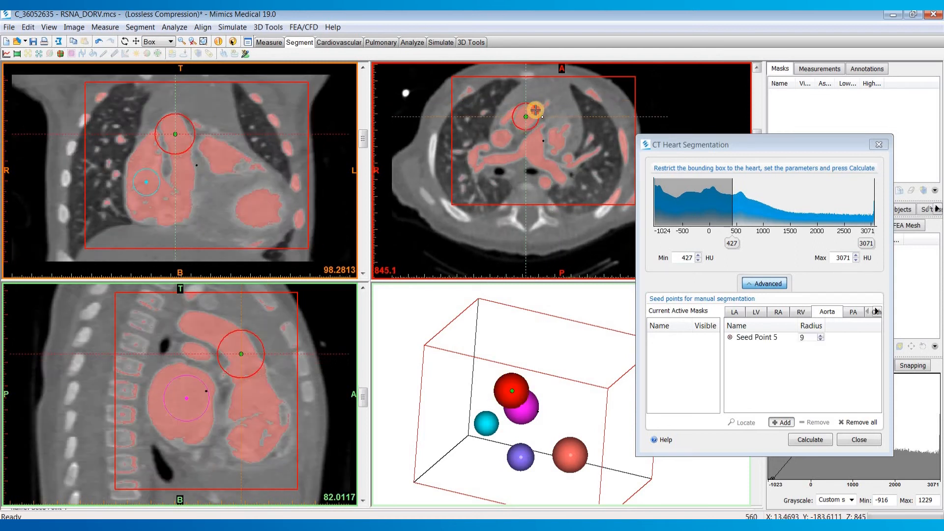
{"action": "left_click", "coordinate": [818, 339]}
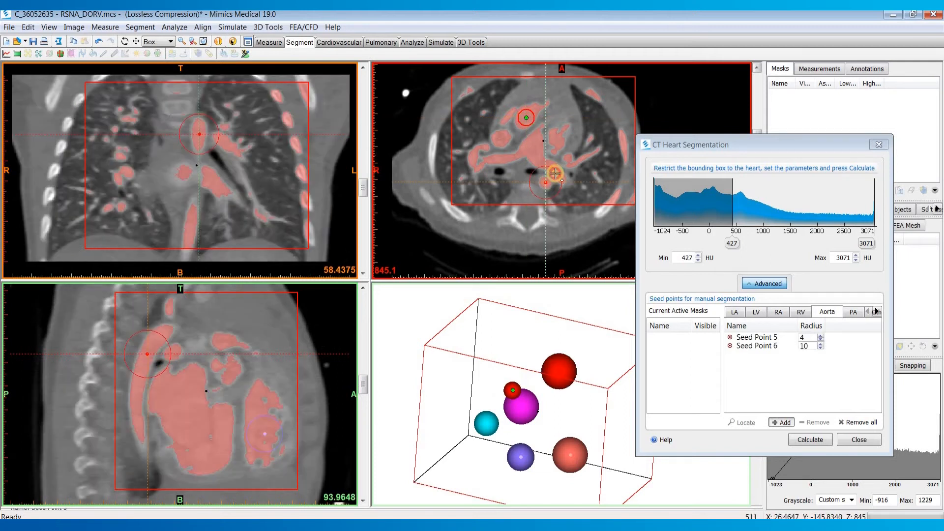
{"action": "left_click", "coordinate": [819, 348]}
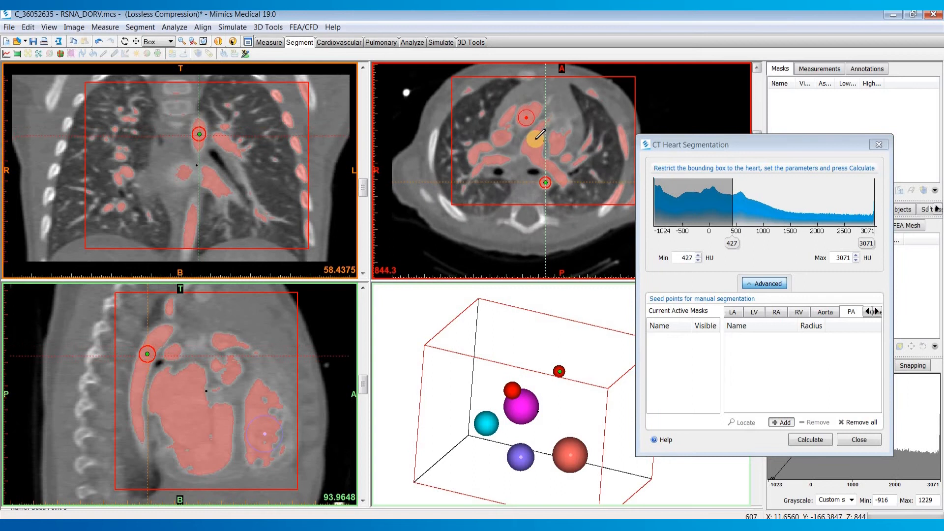
{"action": "left_click", "coordinate": [545, 127]}
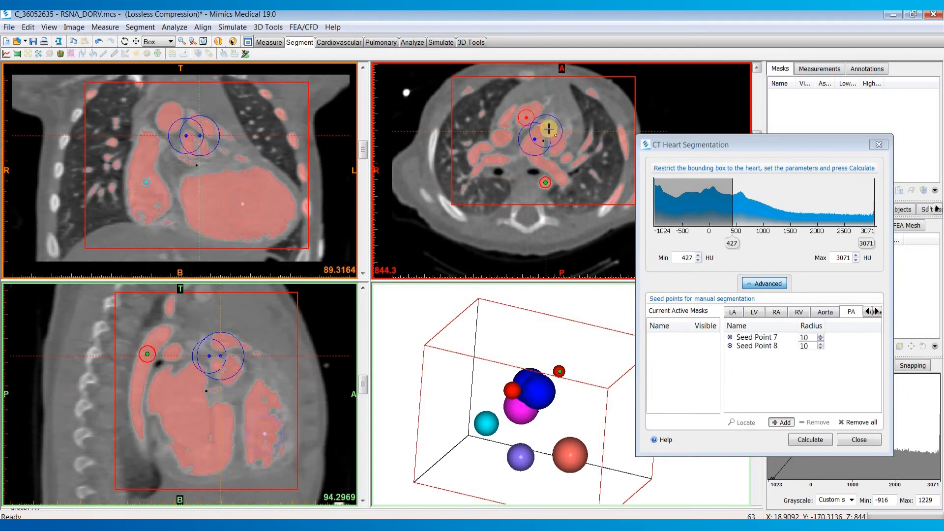
{"action": "left_click", "coordinate": [764, 346]}
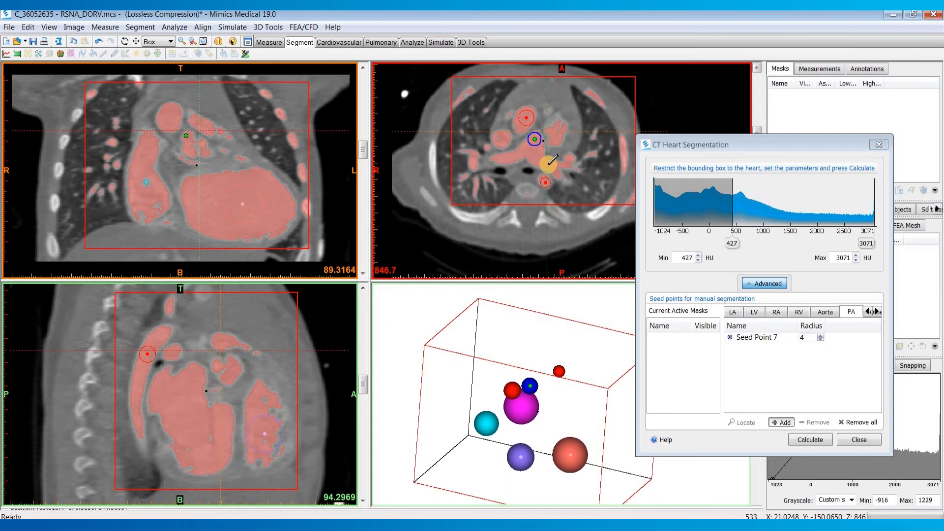
{"action": "left_click", "coordinate": [549, 161]}
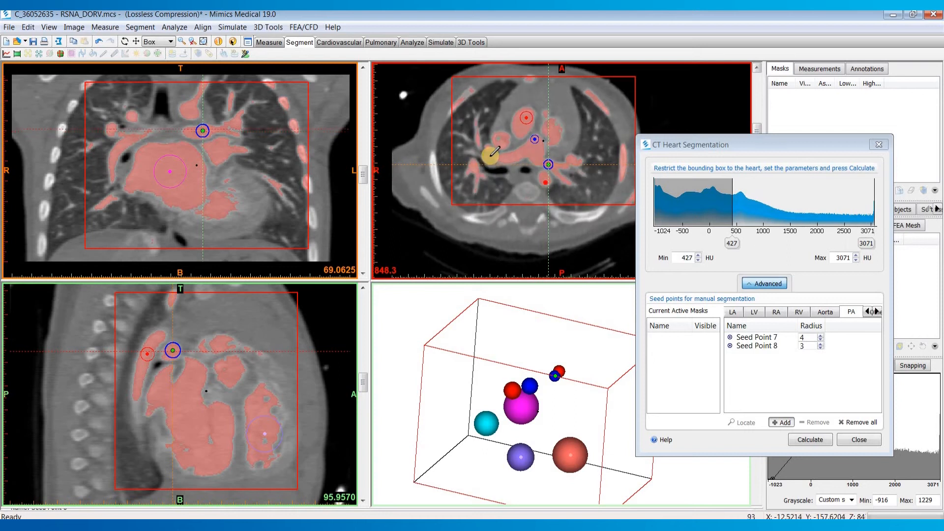
{"action": "left_click", "coordinate": [506, 148]}
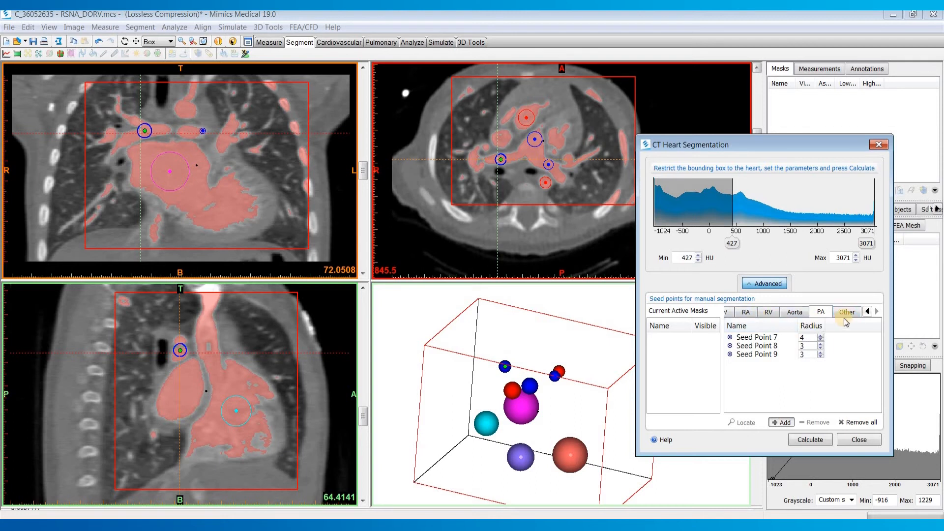
{"action": "mouse_move", "coordinate": [850, 324]}
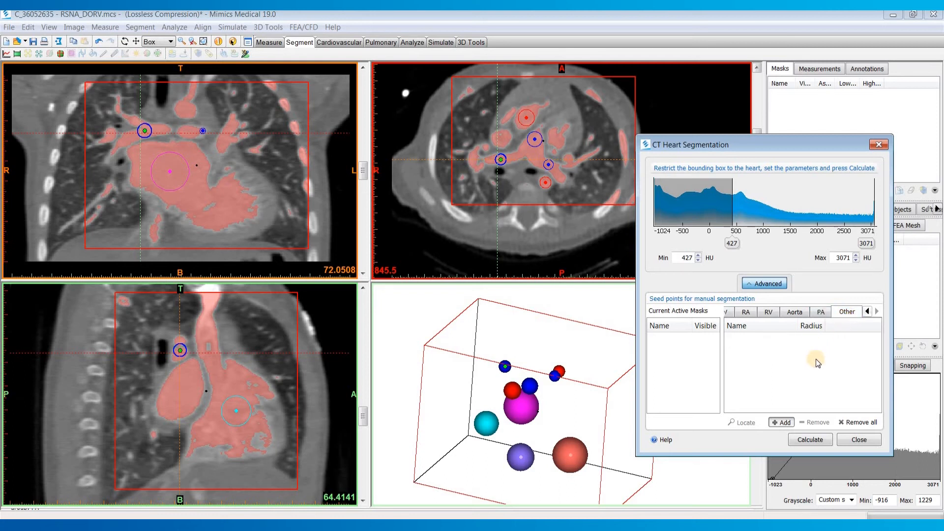
{"action": "mouse_move", "coordinate": [791, 362]}
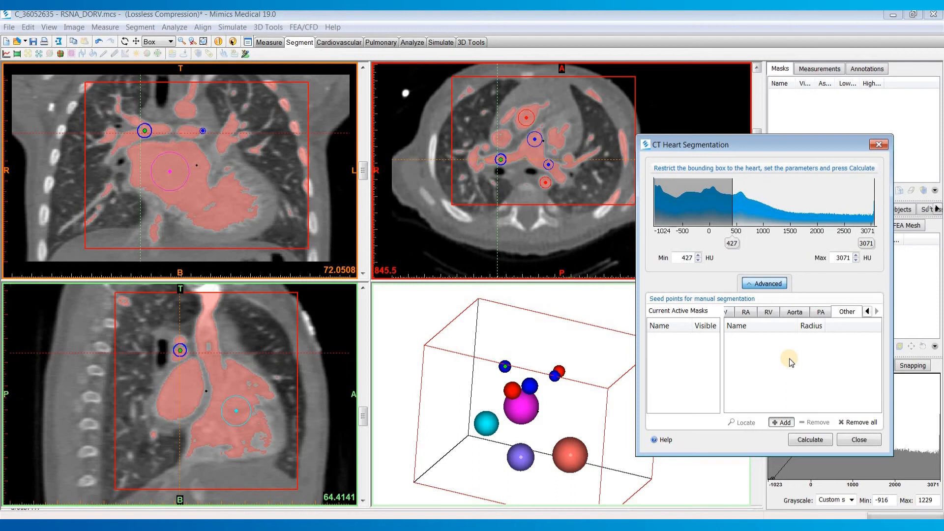
Calculate the segmentation to produce colour-coded LA, LV, RA, RV, Aorta and PA masks
{"action": "left_click", "coordinate": [809, 439]}
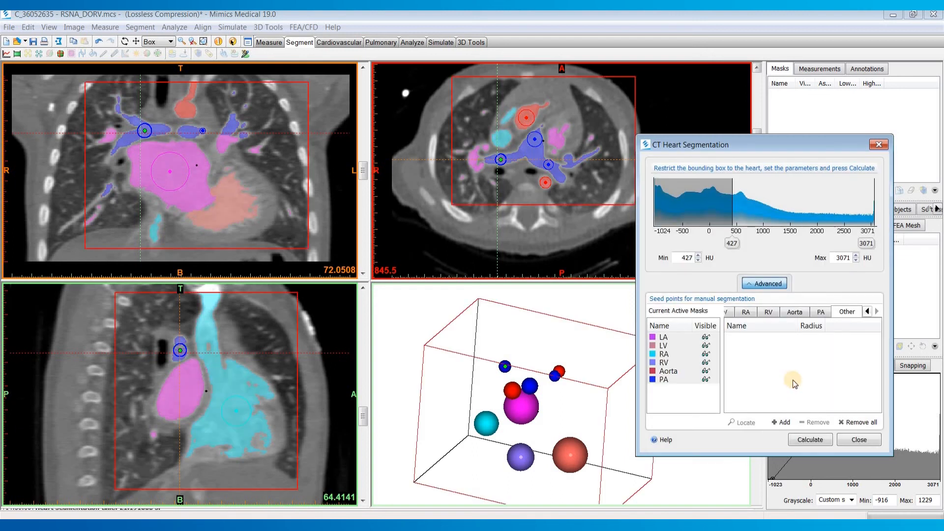
Locate the LA mask, check the aorta seeds, and close the dialog to keep the masks
{"action": "left_click", "coordinate": [663, 336]}
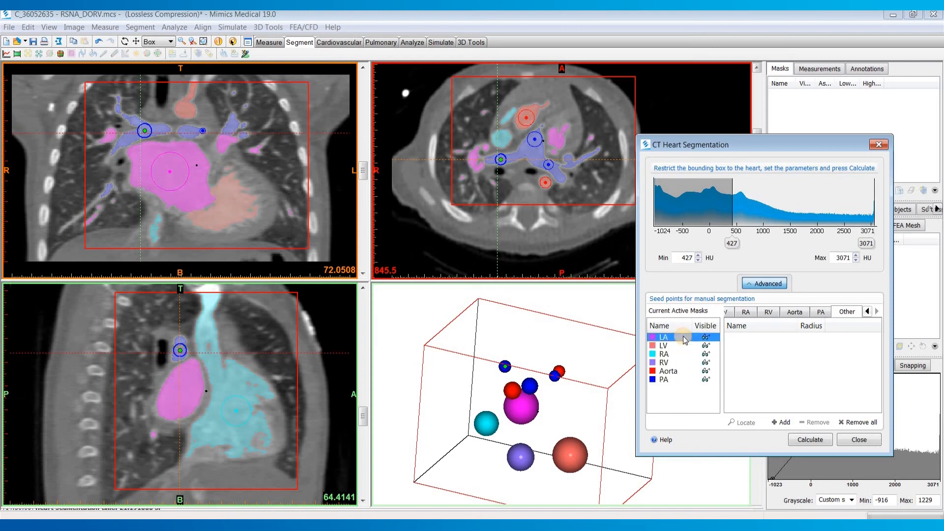
{"action": "left_click", "coordinate": [706, 336]}
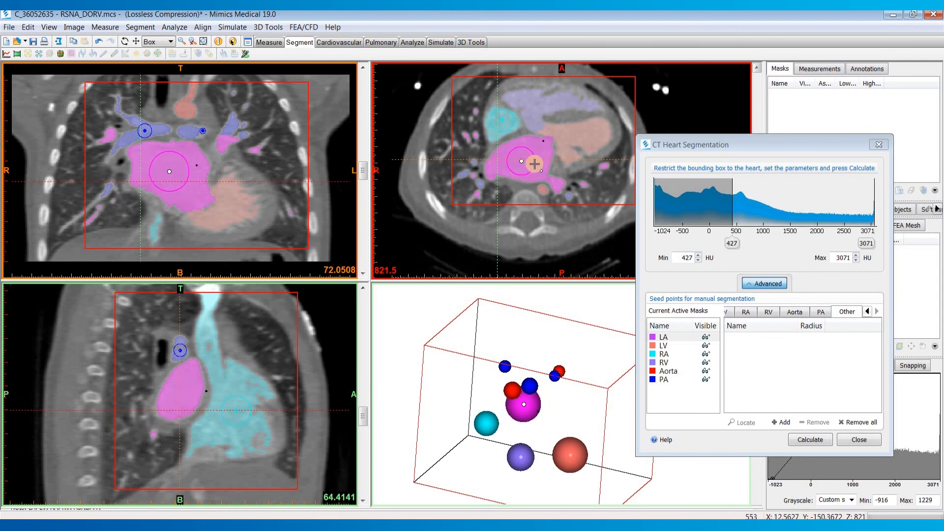
{"action": "left_click", "coordinate": [794, 311]}
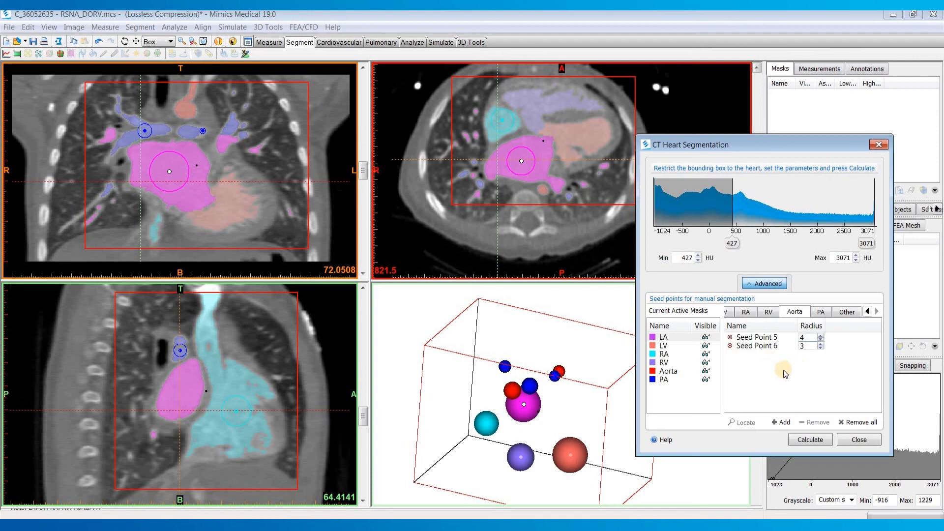
{"action": "left_click", "coordinate": [757, 345]}
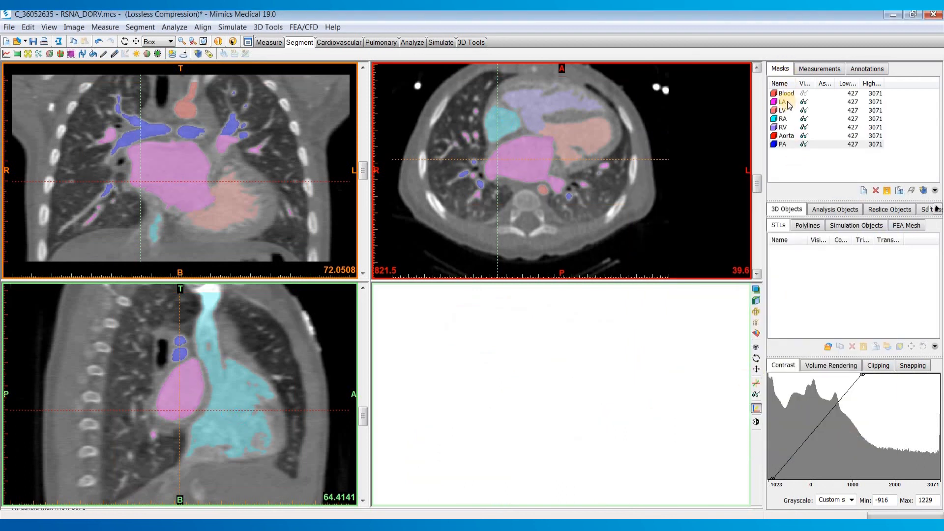
Activate the Blood mask, enable 3D preview, and show the left atrium in 3D
{"action": "left_click", "coordinate": [784, 101]}
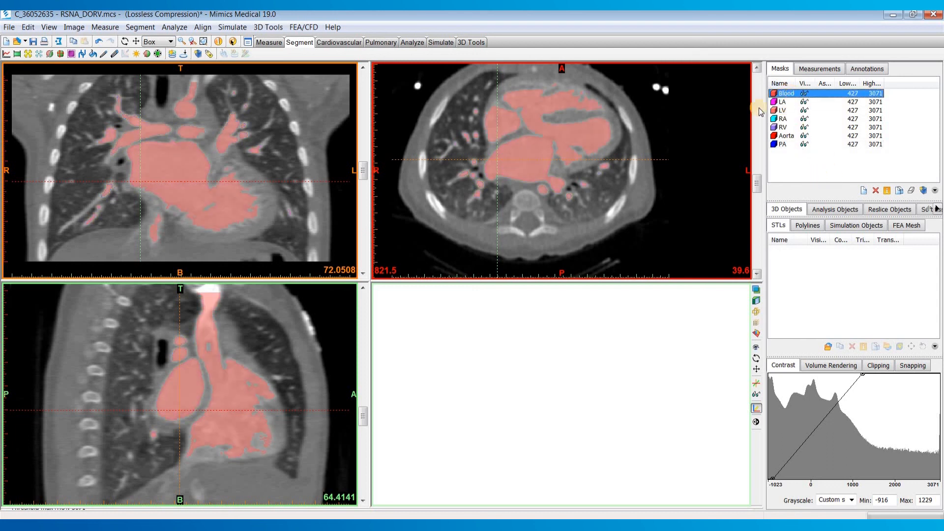
{"action": "left_click", "coordinate": [757, 324]}
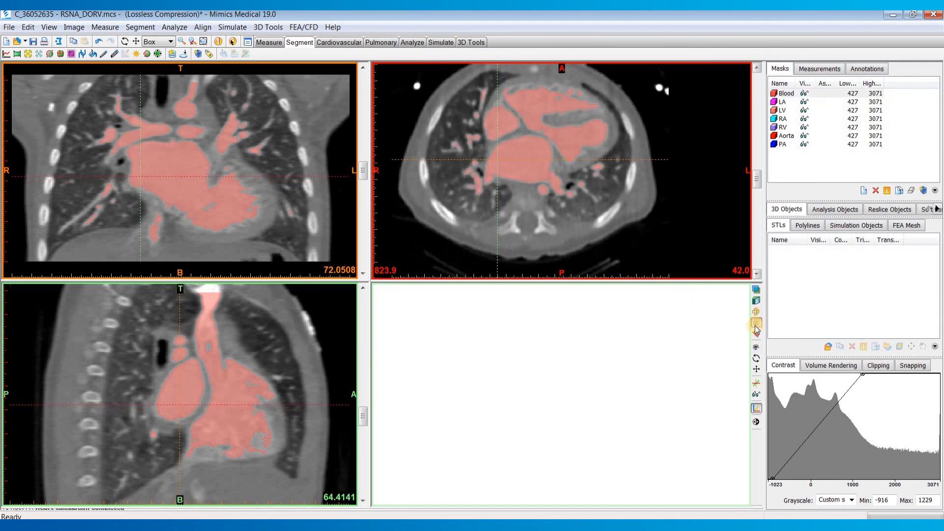
{"action": "left_click", "coordinate": [756, 324]}
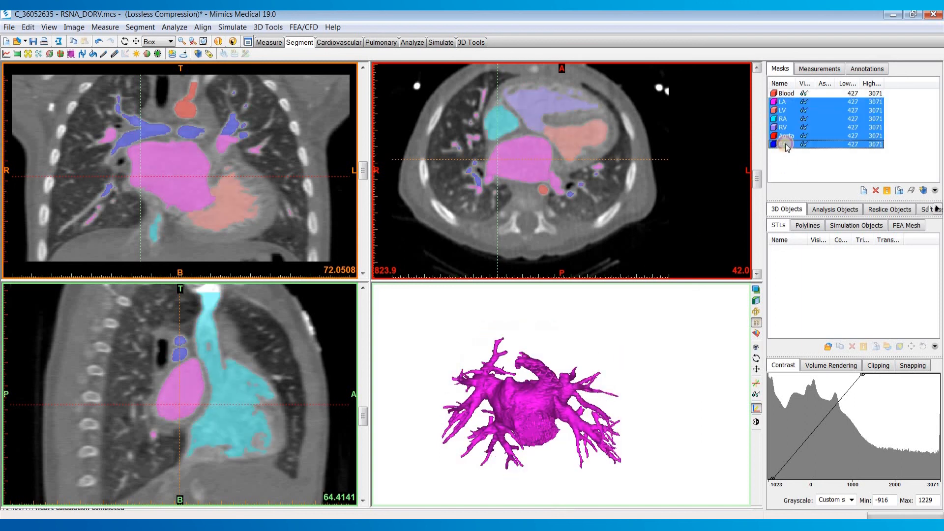
Show all six heart masks in 3D and orbit the view to see the back
{"action": "left_click", "coordinate": [775, 144]}
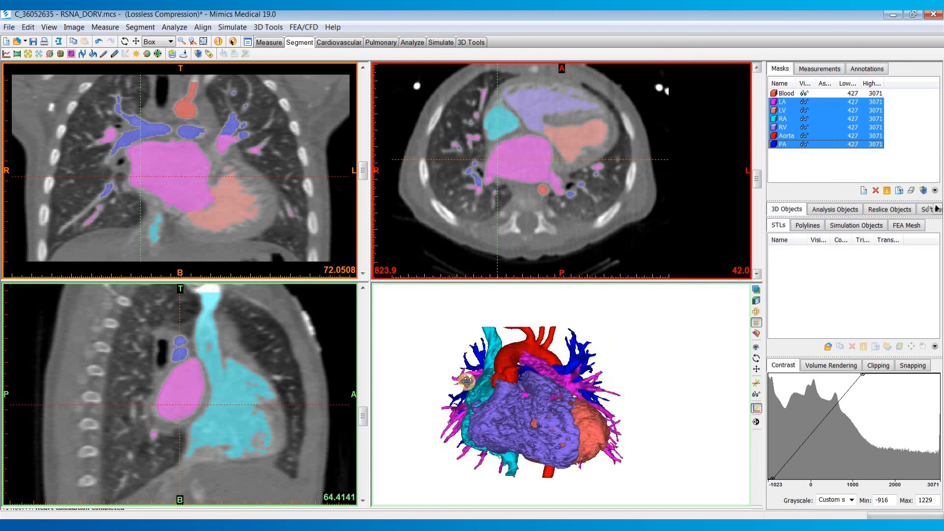
{"action": "left_click_drag", "start_coordinate": [467, 379], "coordinate": [392, 380]}
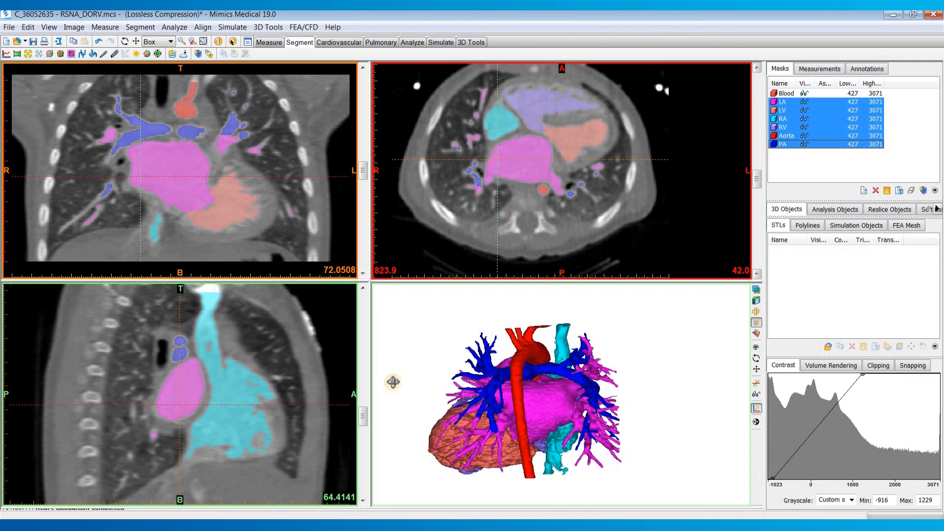
{"action": "left_click_drag", "start_coordinate": [392, 381], "coordinate": [523, 375]}
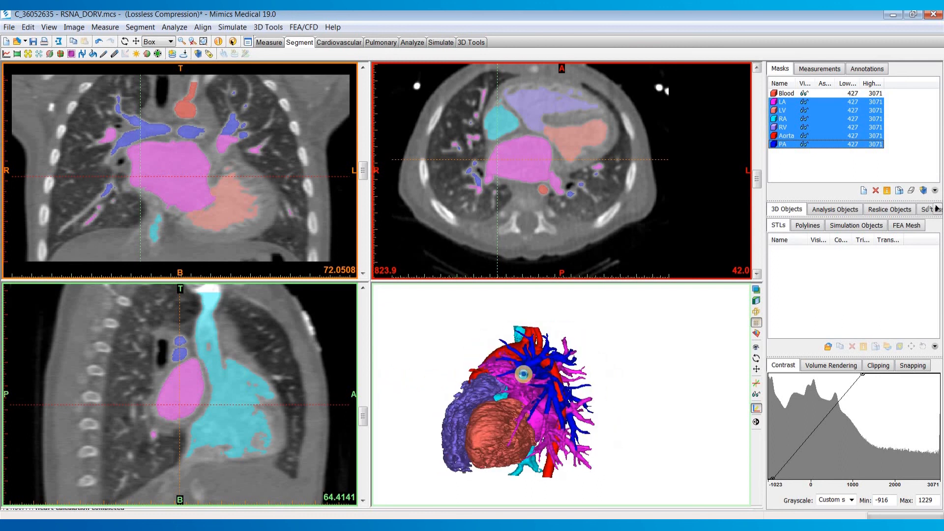